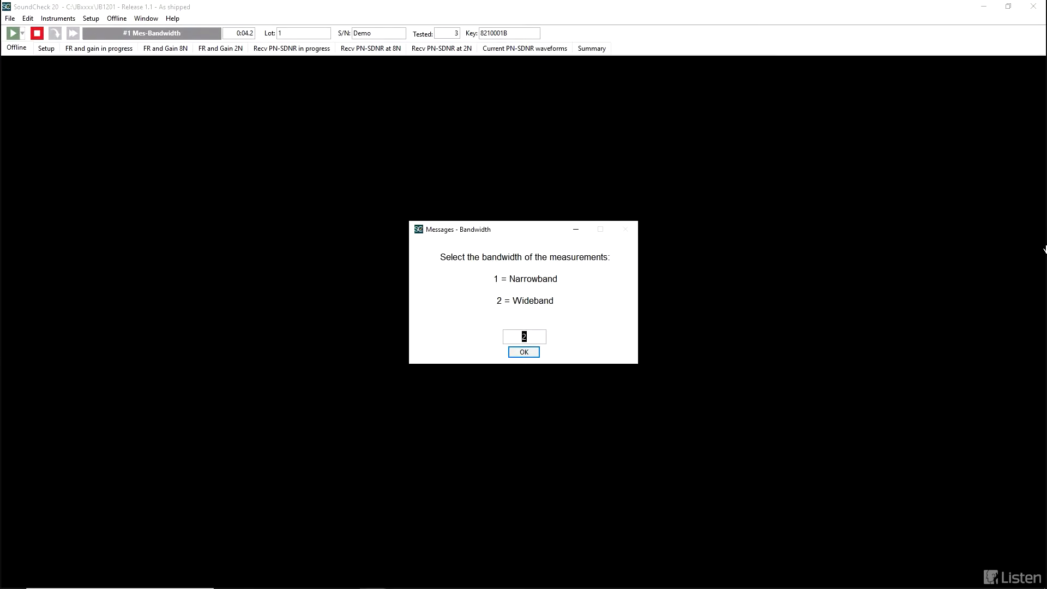
Enter bandwidth 1 for Narrowband, confirm it, and select 2N as the first application force.
text(1)
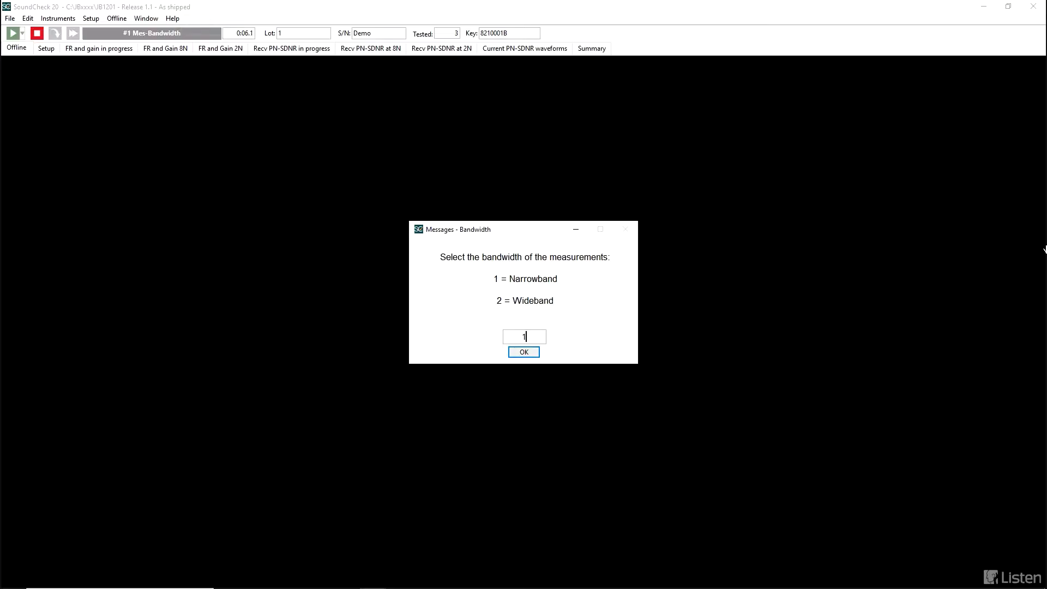
click(523, 351)
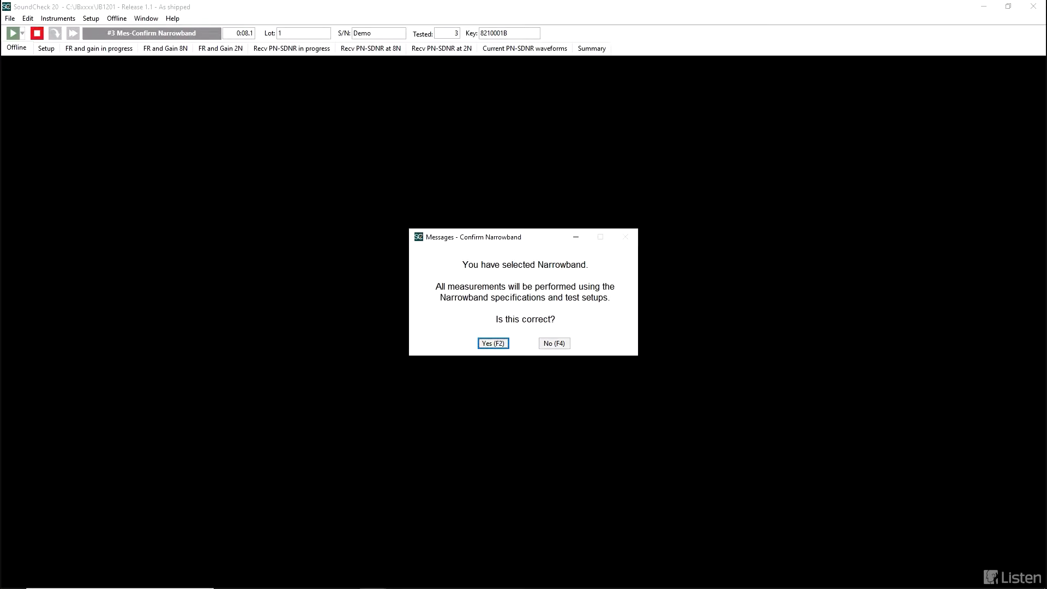
click(492, 342)
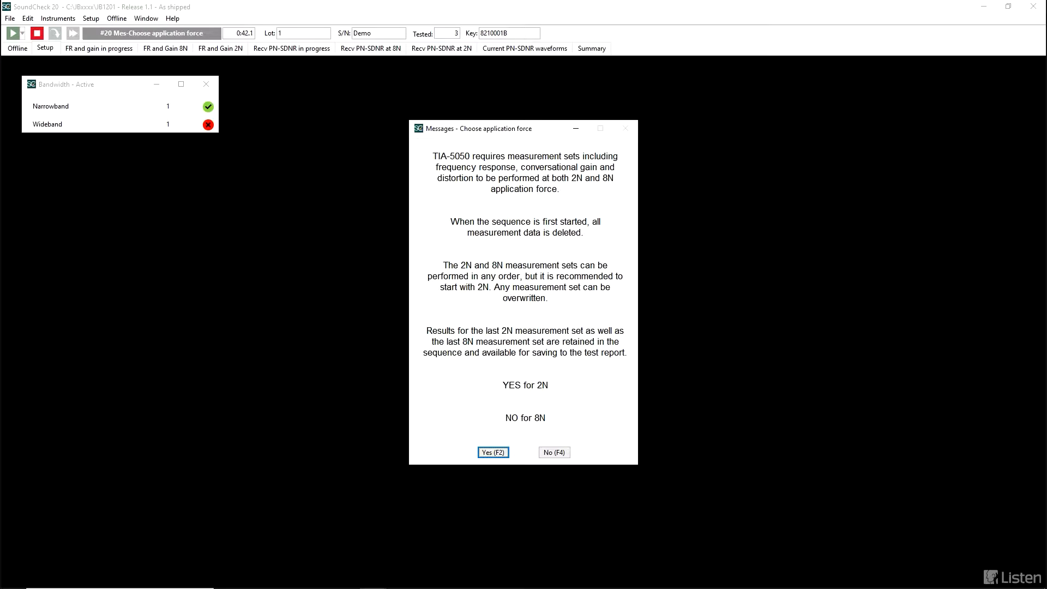
click(493, 452)
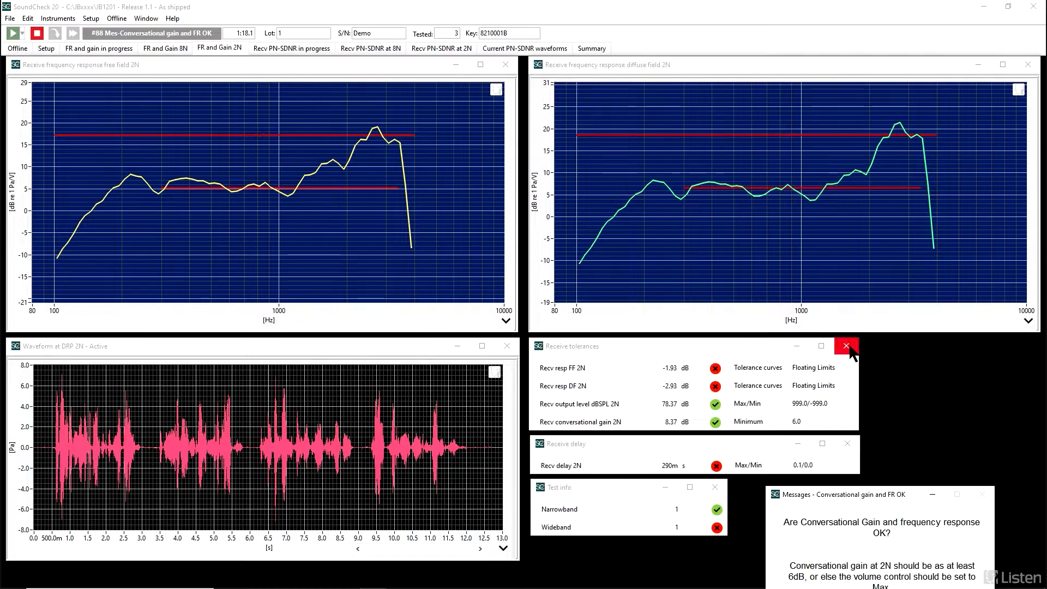
mouse_move(846, 346)
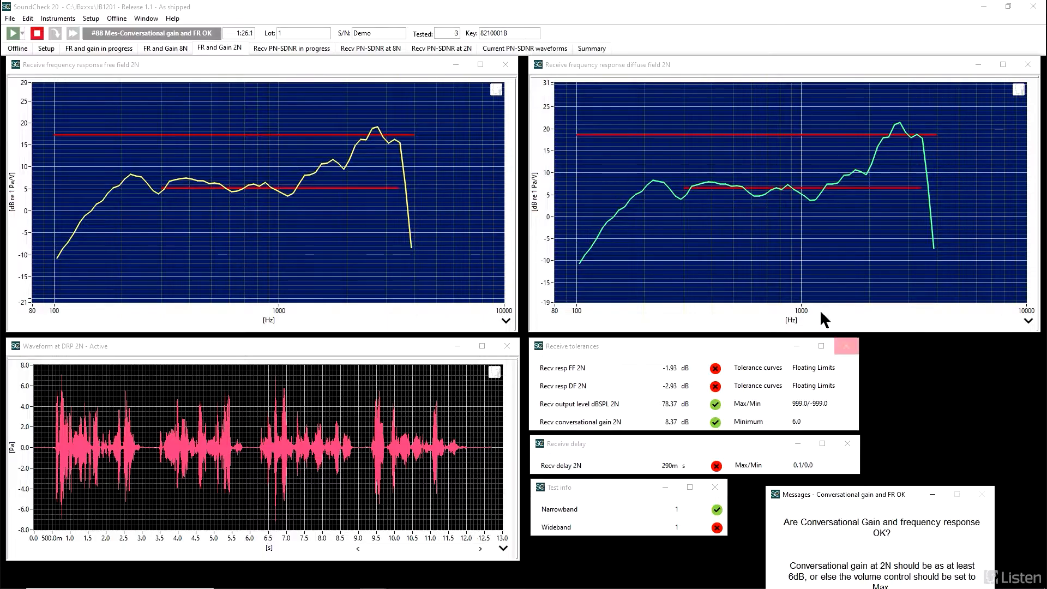
mouse_move(502, 65)
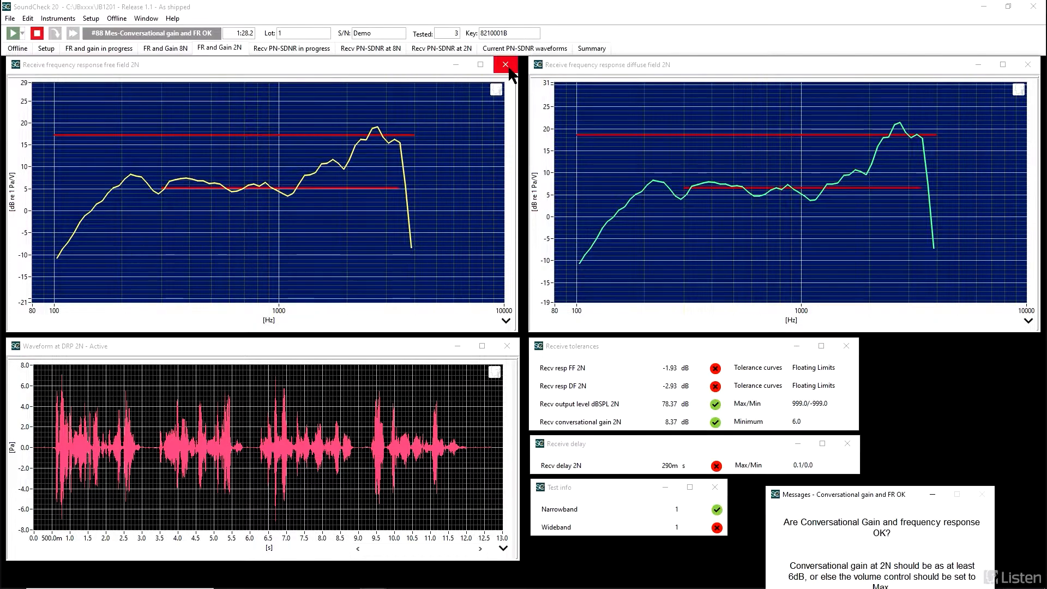
mouse_move(506, 68)
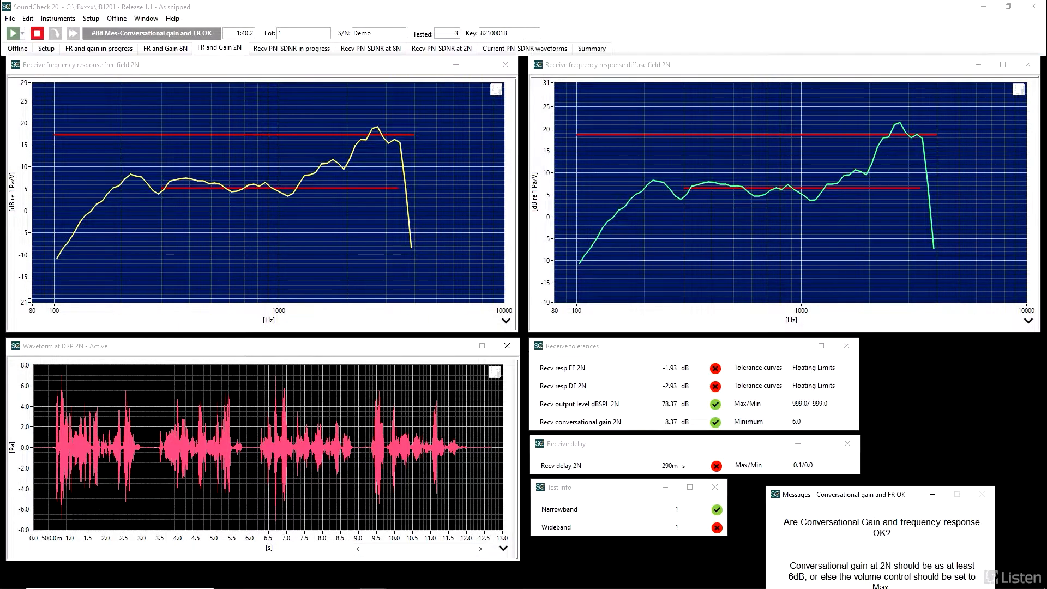
mouse_move(506, 345)
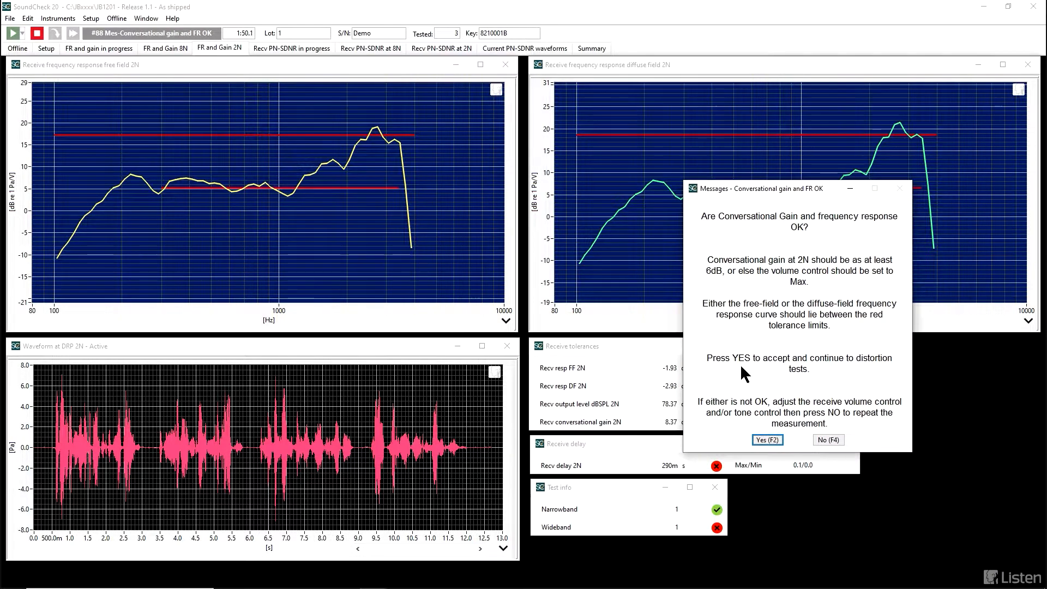
Accept the 2N conversational gain and frequency response results as OK.
click(768, 439)
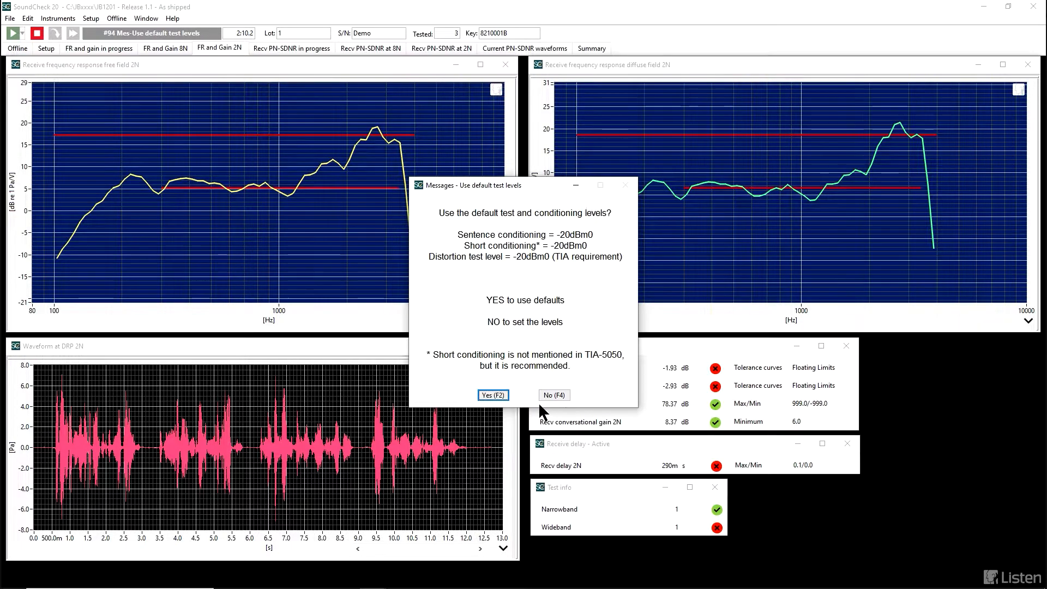
click(493, 395)
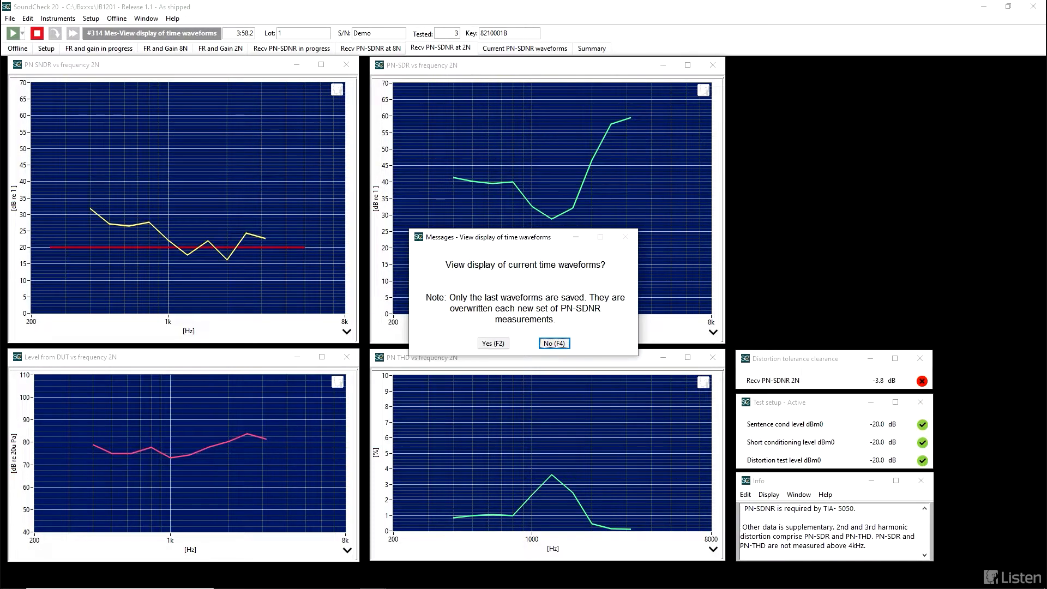
mouse_move(524, 247)
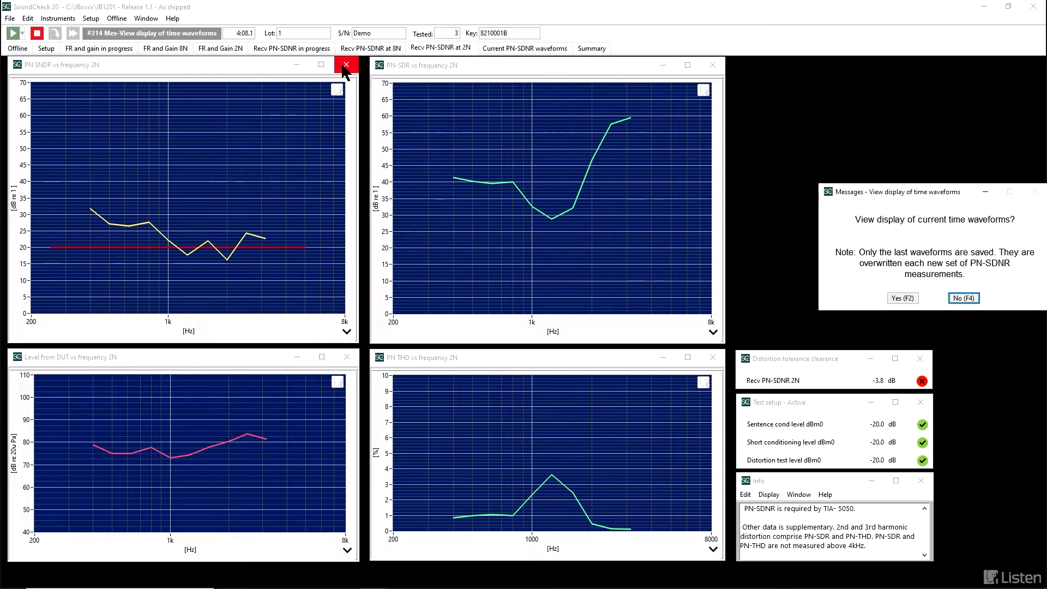
mouse_move(347, 66)
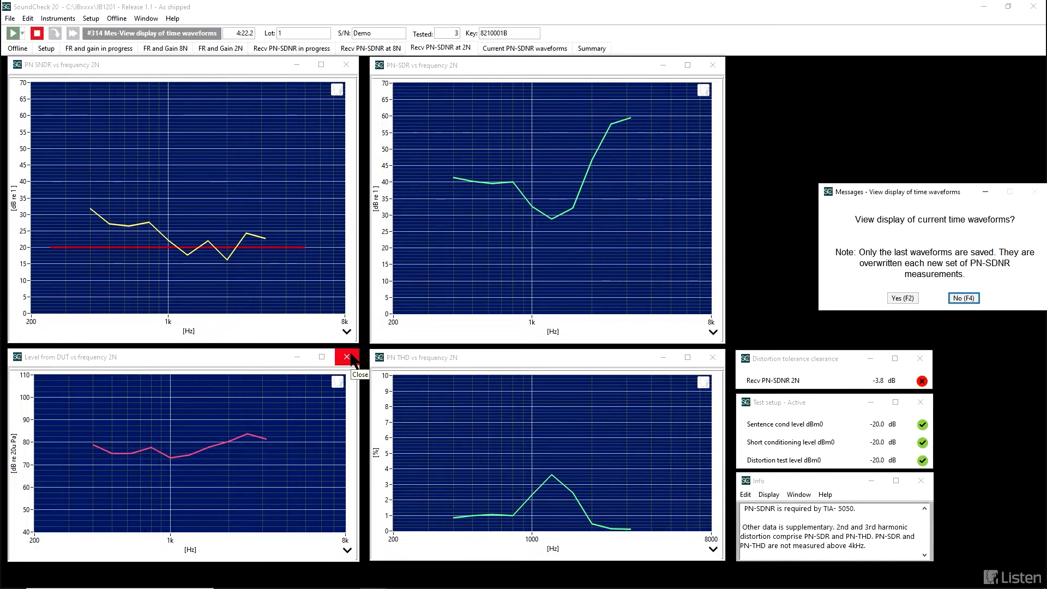
mouse_move(712, 65)
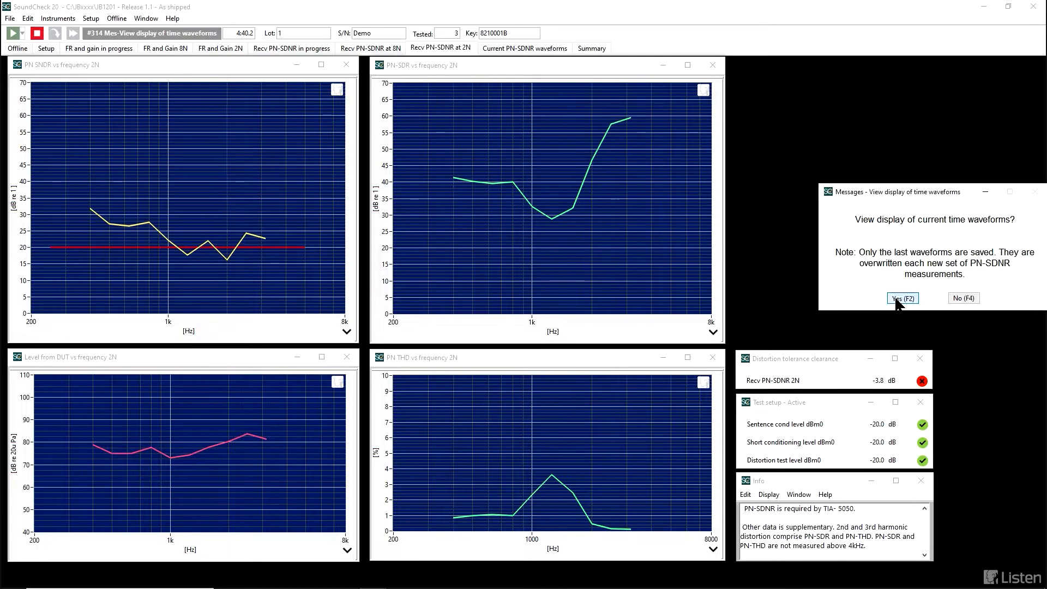
View the current PN-SDNR time waveforms and decline returning to the distortion curves.
click(903, 298)
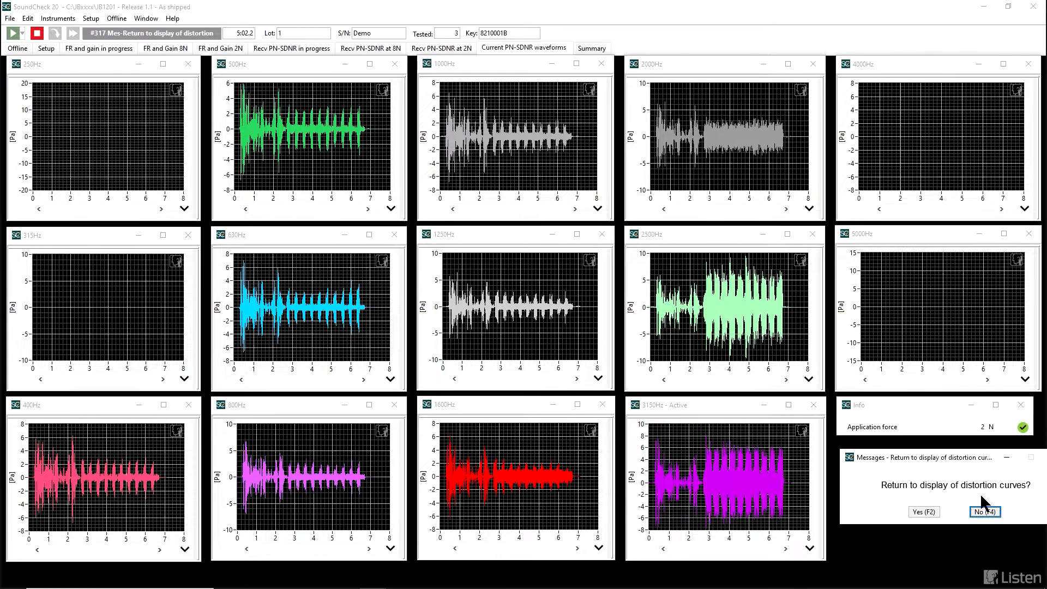
click(984, 512)
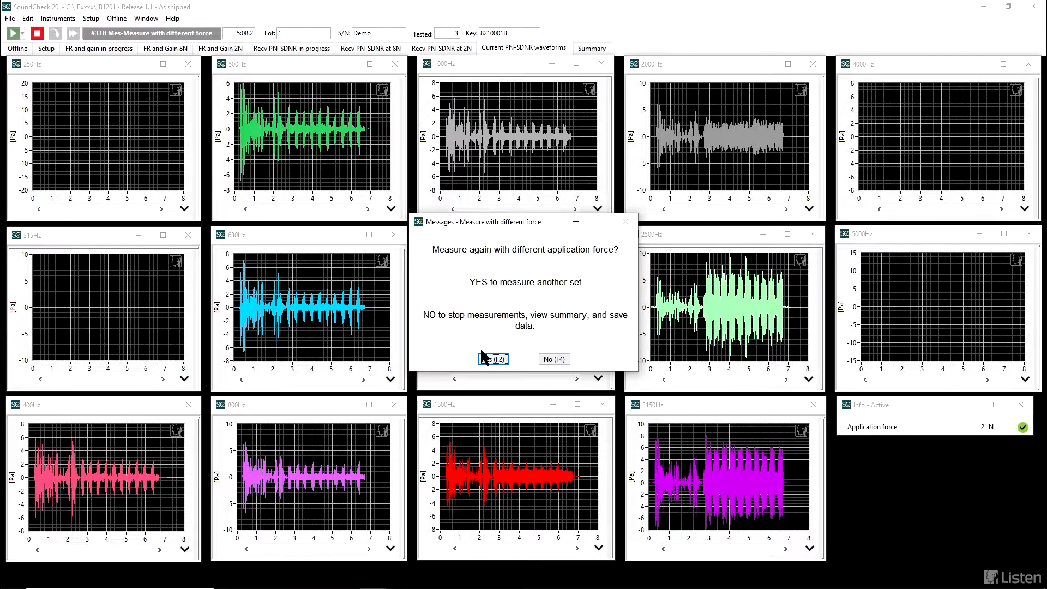
Request another measurement set with a different force and select 8N.
click(493, 359)
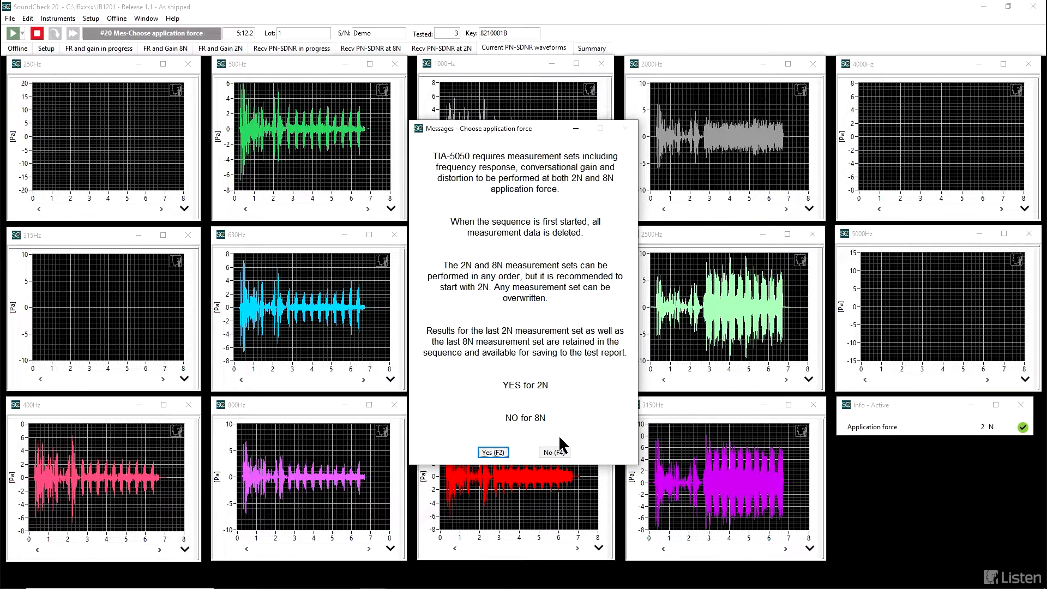
click(554, 451)
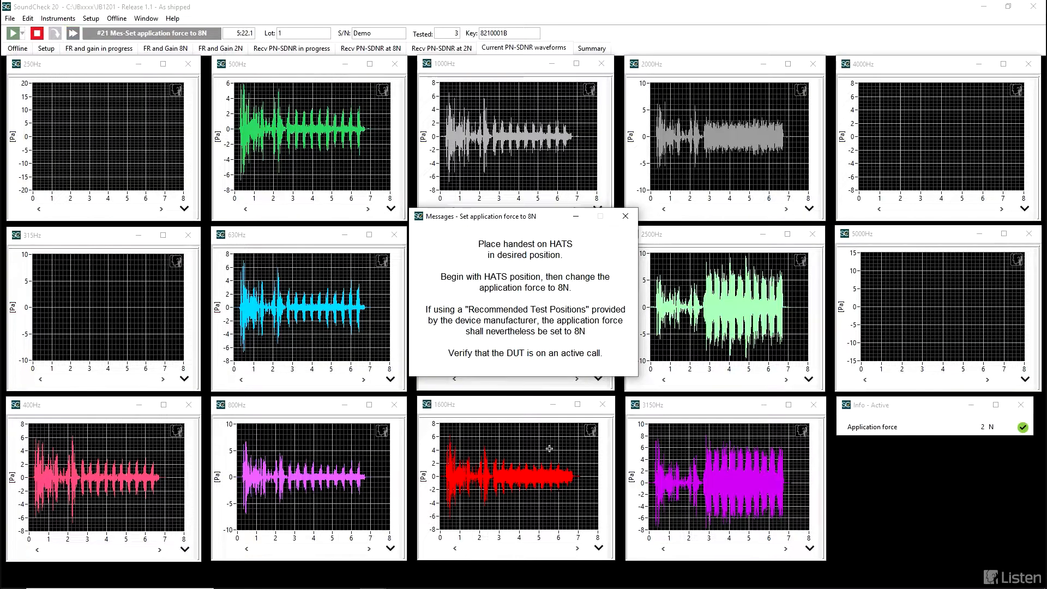
Confirm the handset is placed at 8N so the frequency response measurement runs.
click(73, 32)
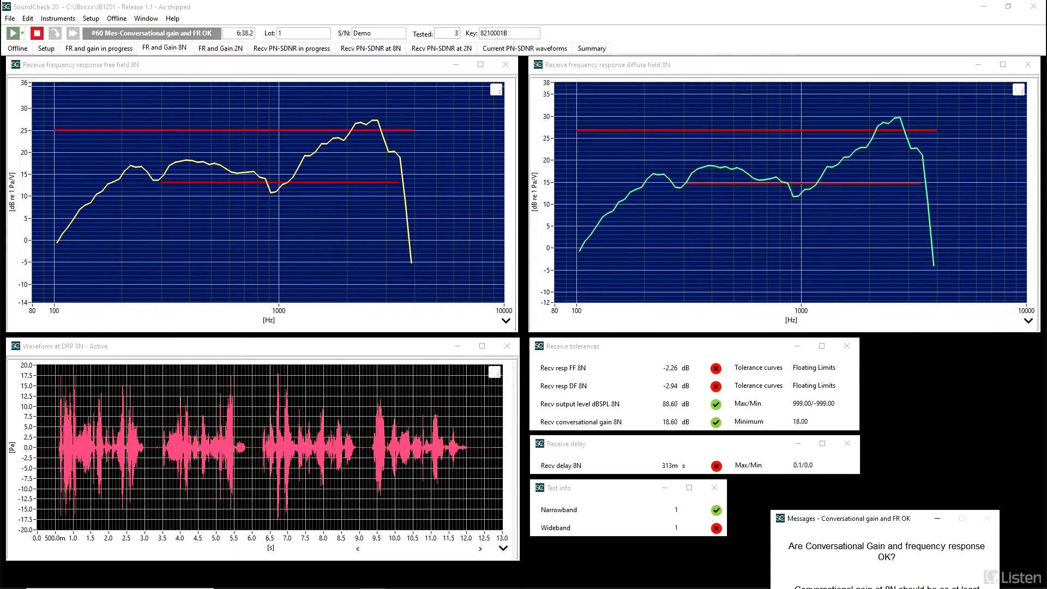
mouse_move(847, 346)
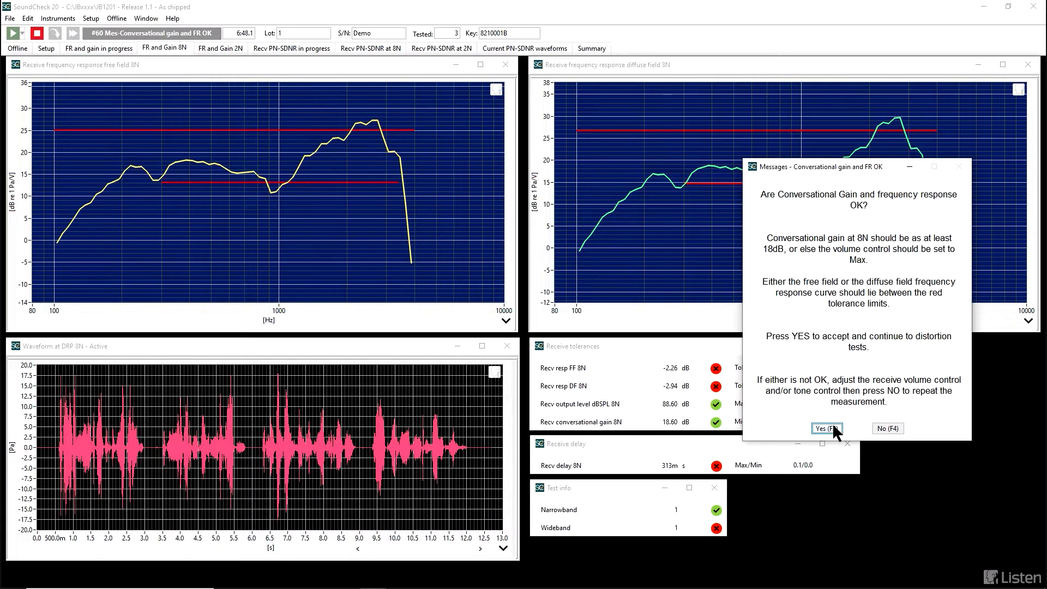
Accept the 8N gain and frequency response results and dismiss the volume-control warning.
click(826, 427)
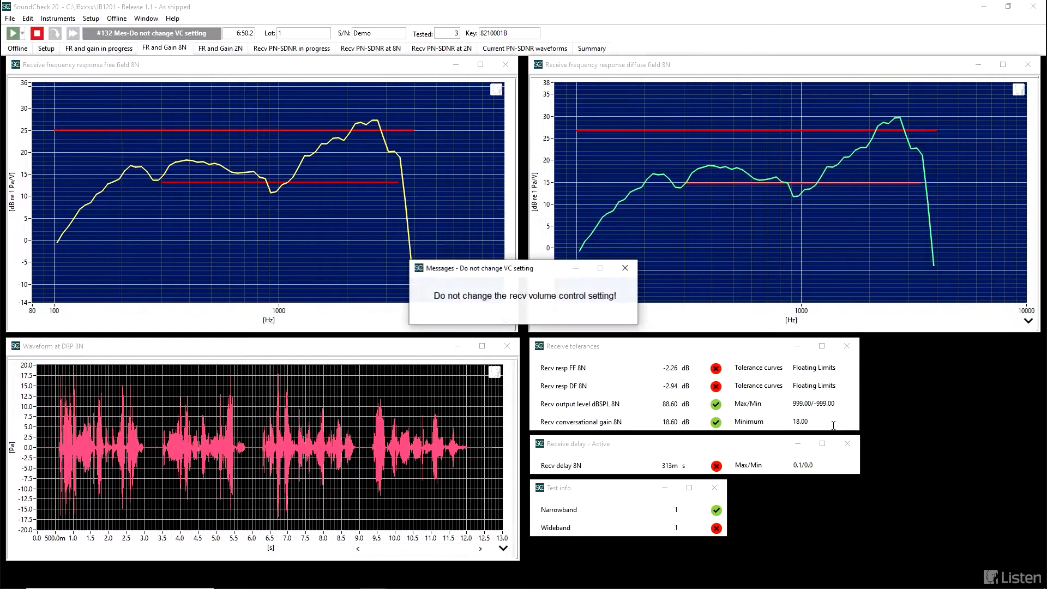
click(624, 269)
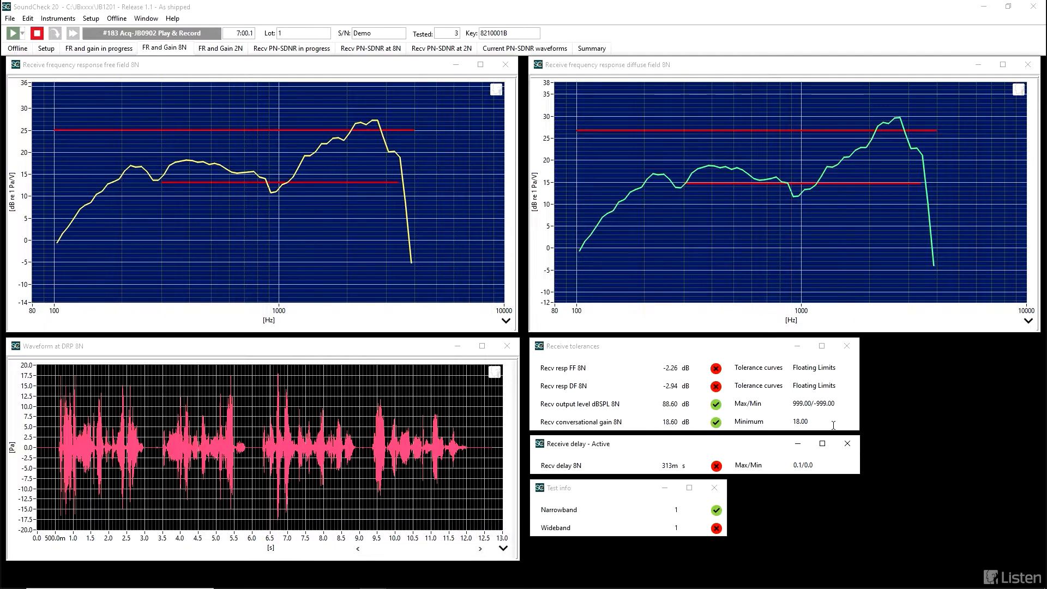
click(291, 48)
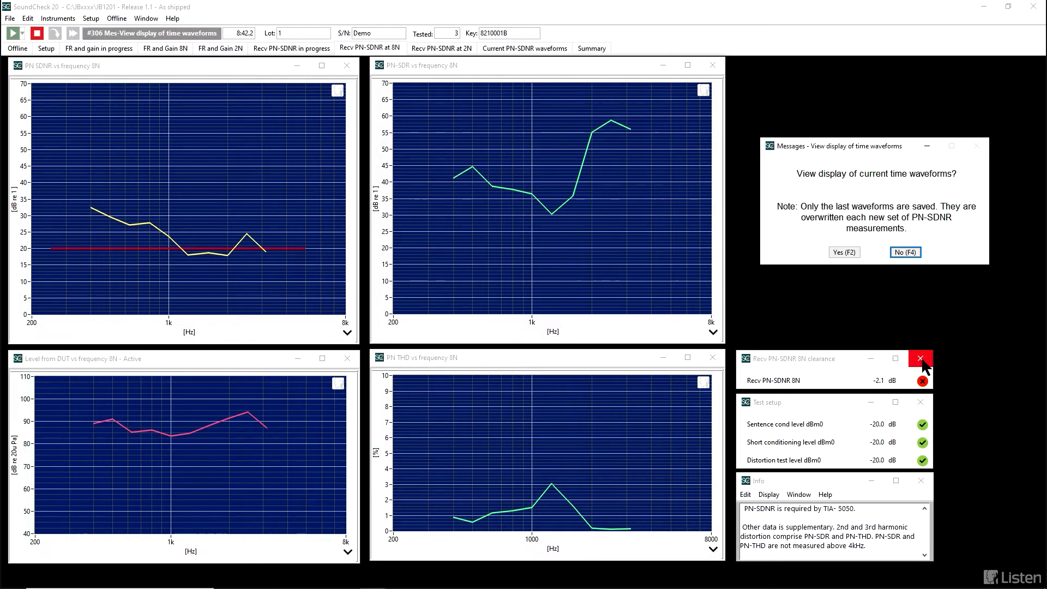
mouse_move(921, 359)
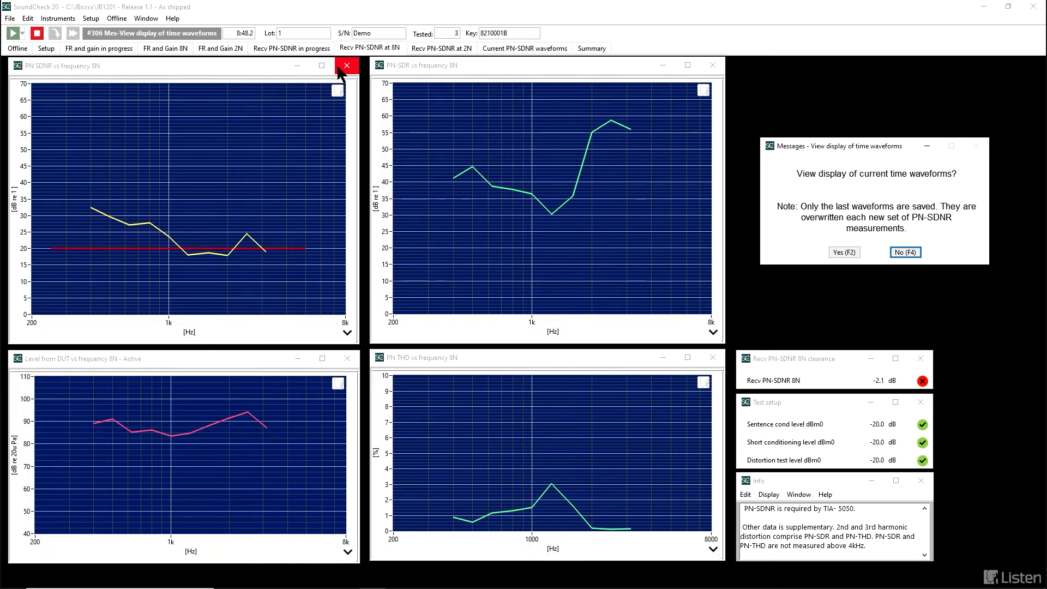
mouse_move(347, 72)
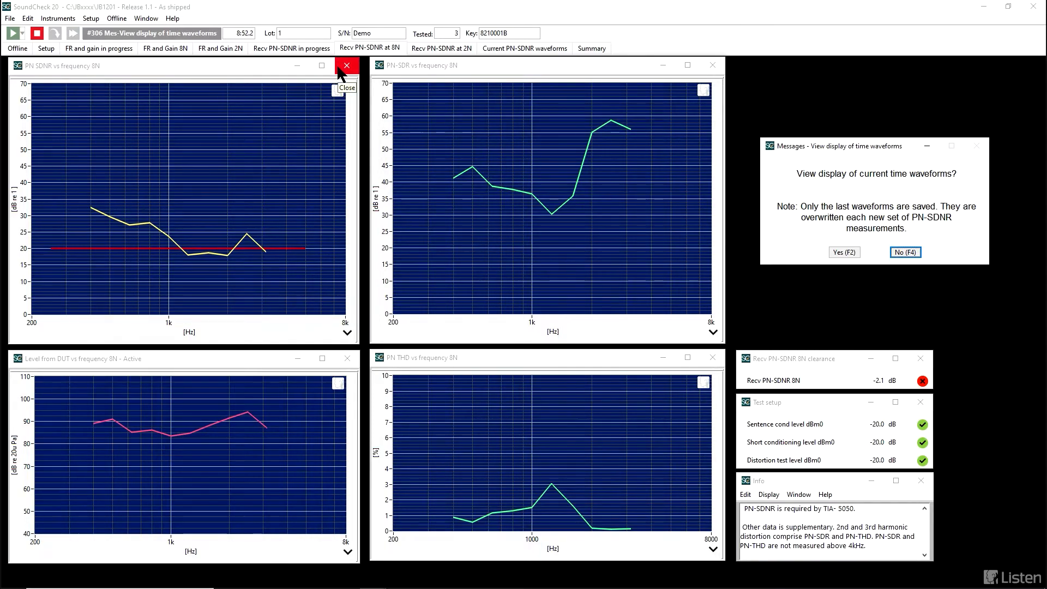
mouse_move(713, 65)
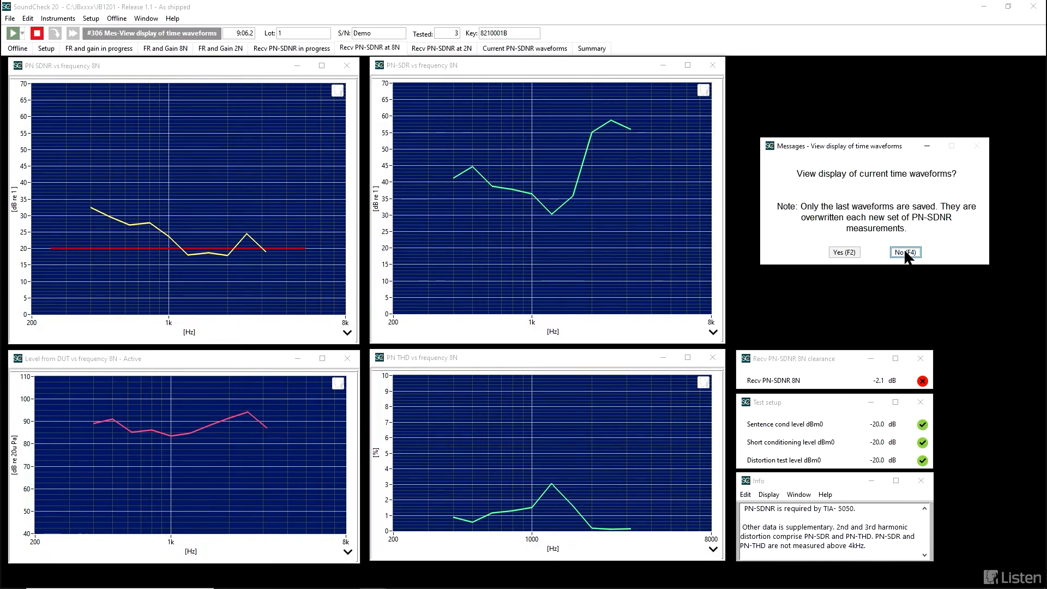
Decline waveform viewing and further force measurements to reach the 8N and 2N summary.
click(905, 252)
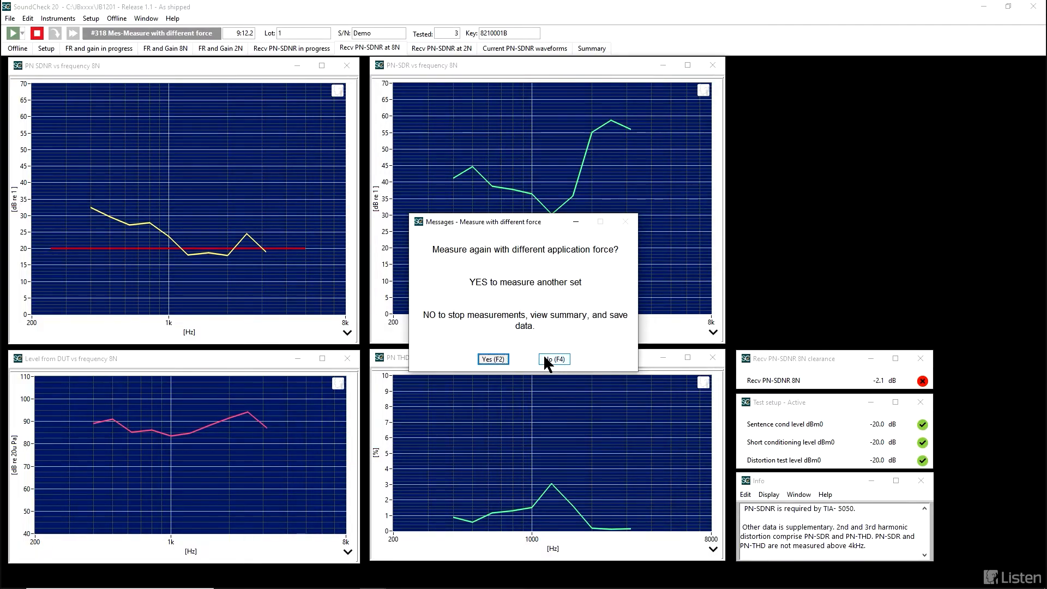
click(554, 359)
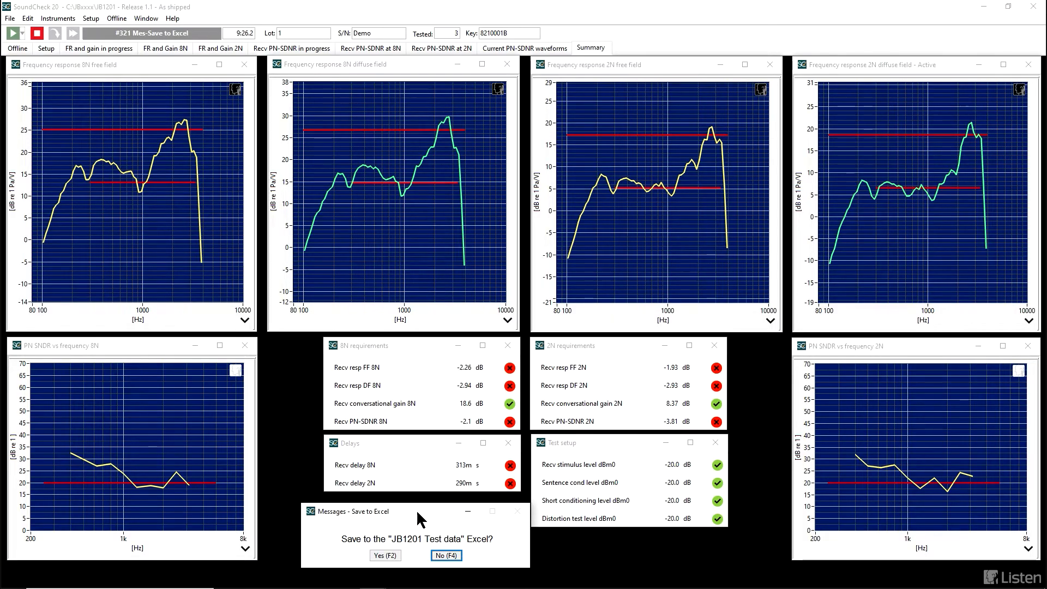
mouse_move(508, 360)
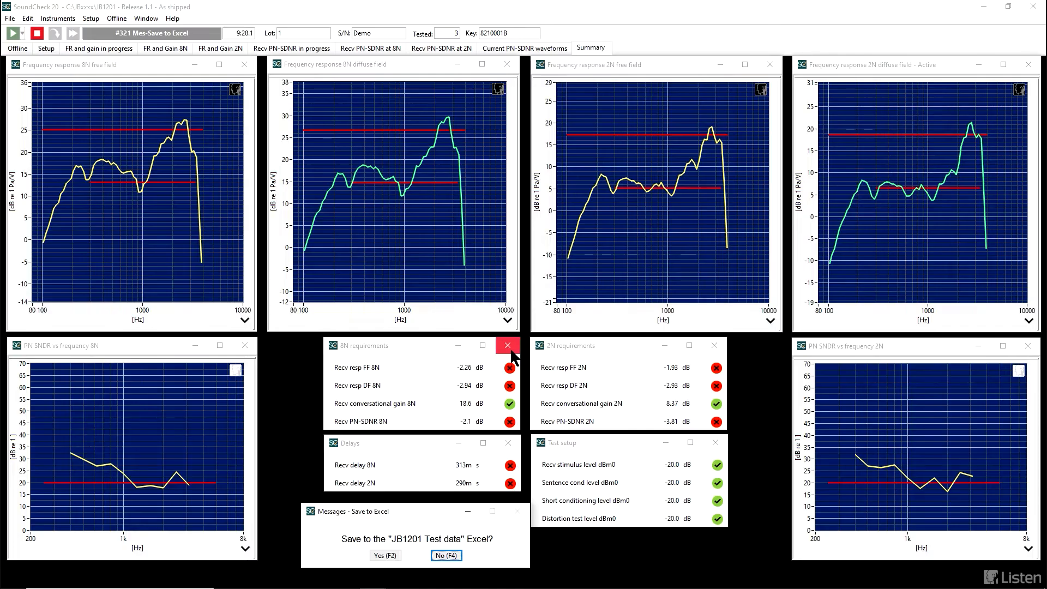
mouse_move(508, 345)
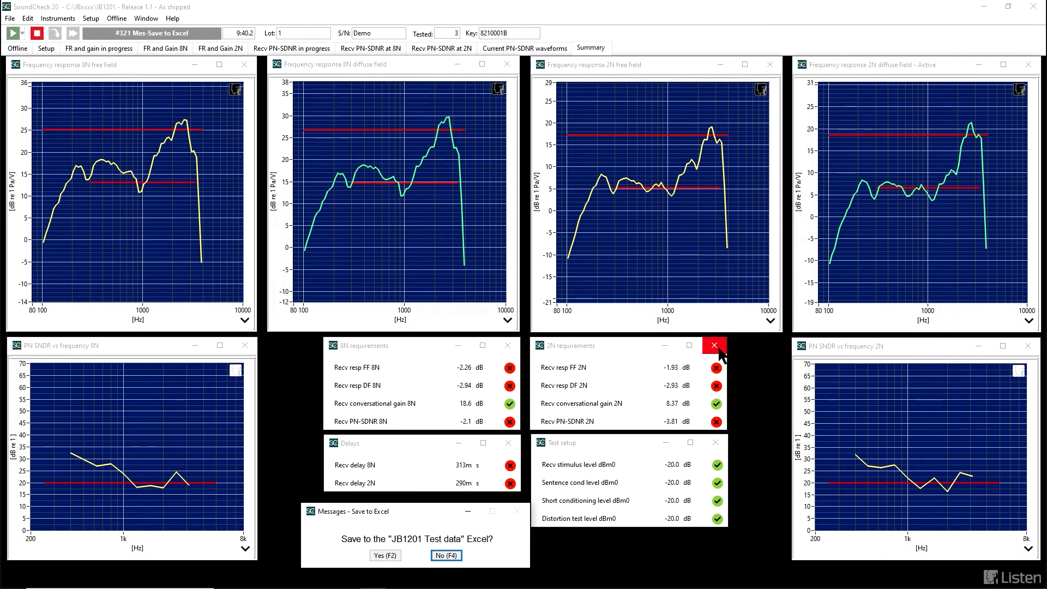
mouse_move(714, 344)
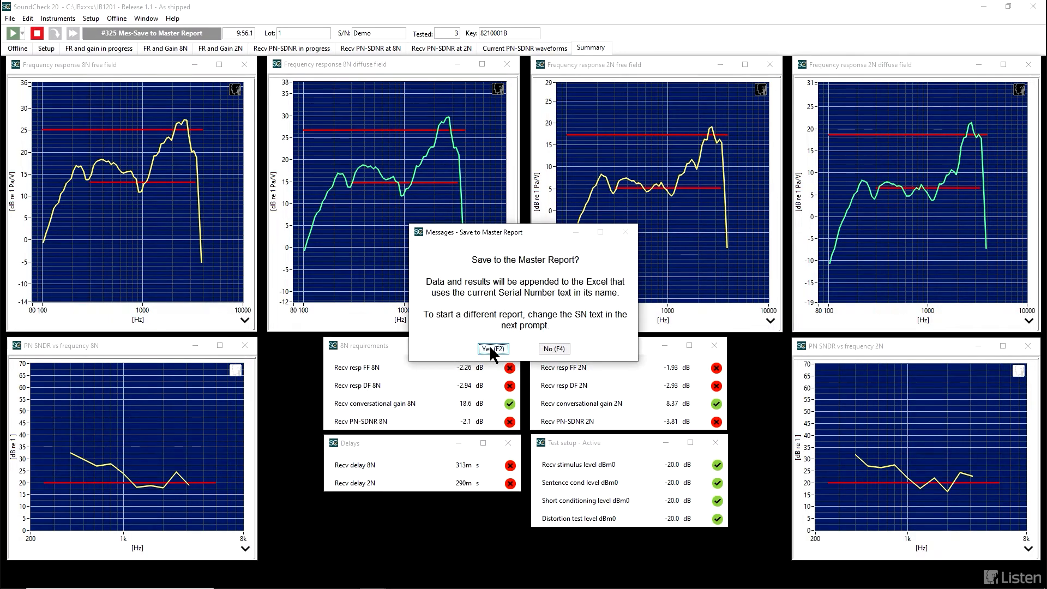
Save to the master report under serial number Demo with the comment 'notes'.
click(493, 349)
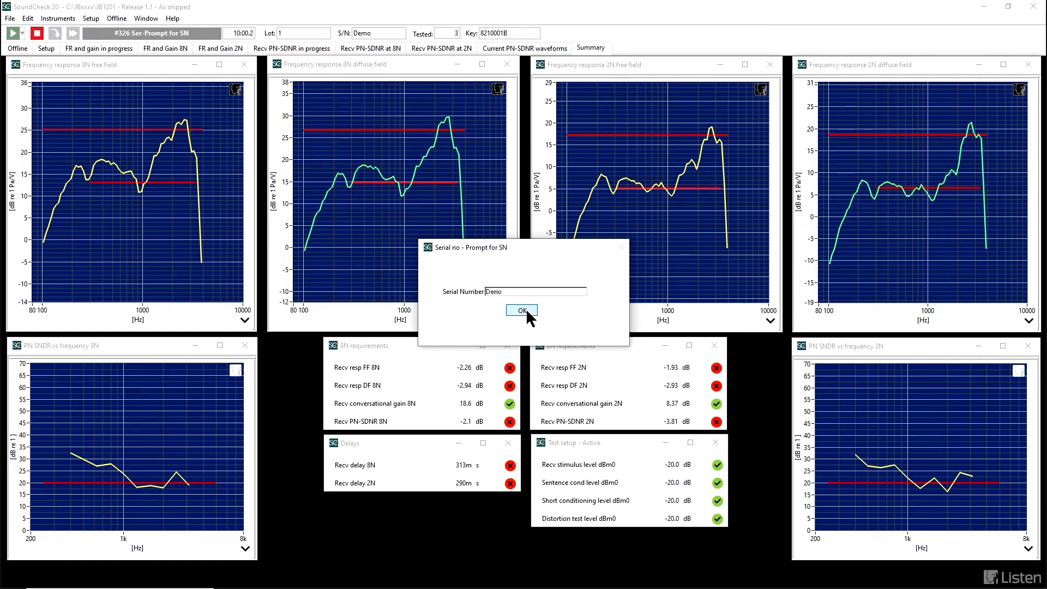
click(521, 310)
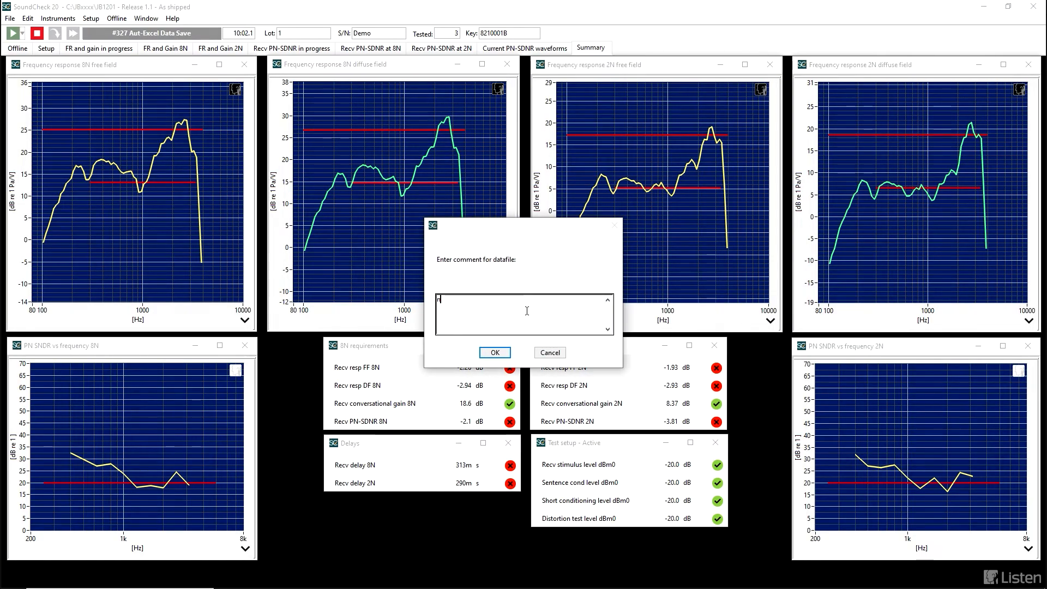
text(otes)
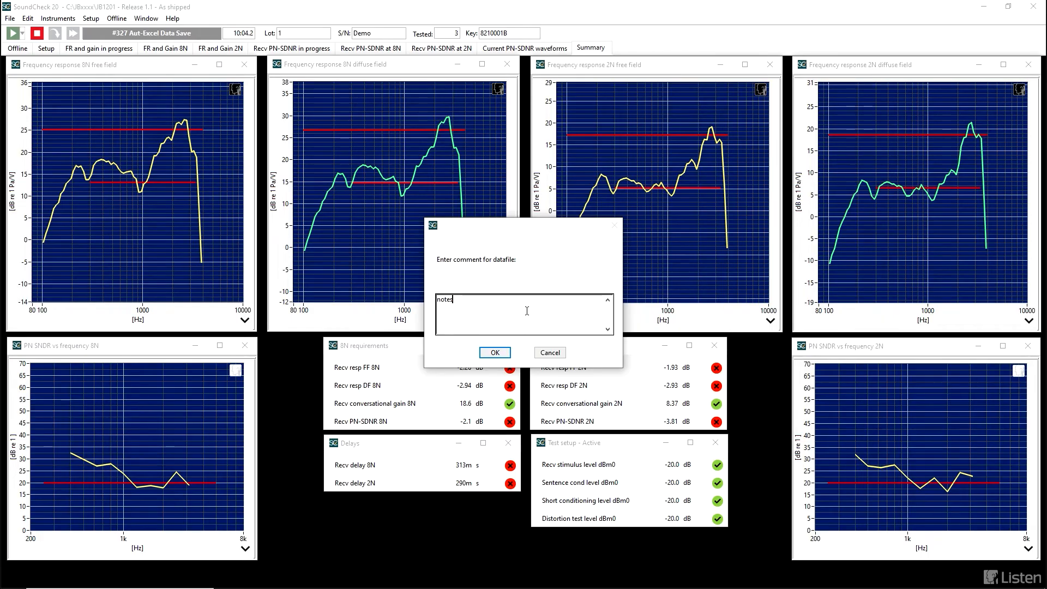
click(495, 352)
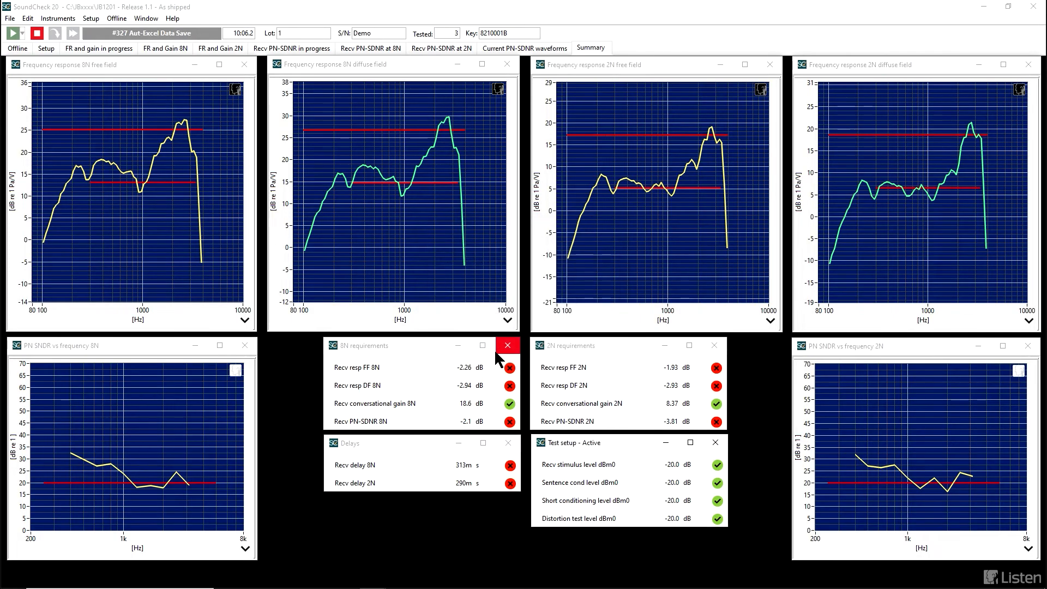